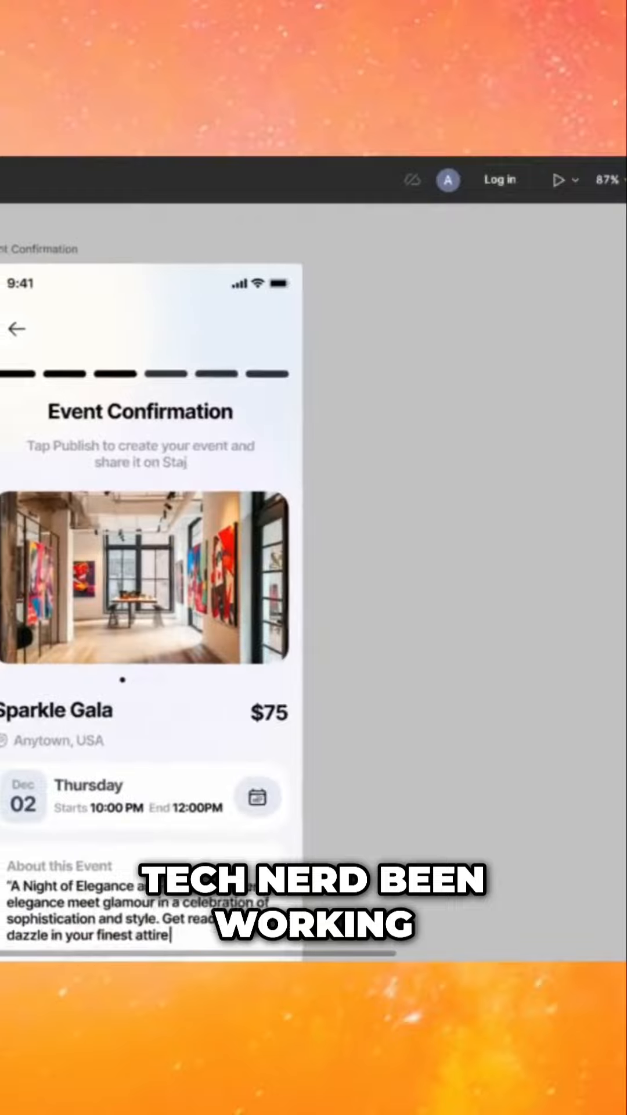
scroll("down", 3)
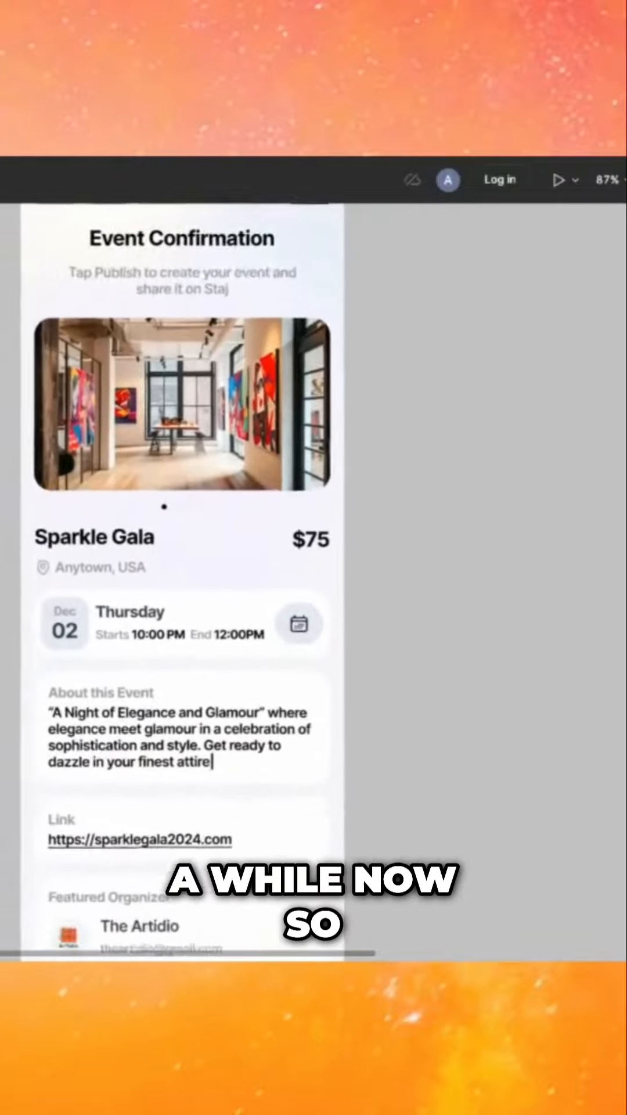